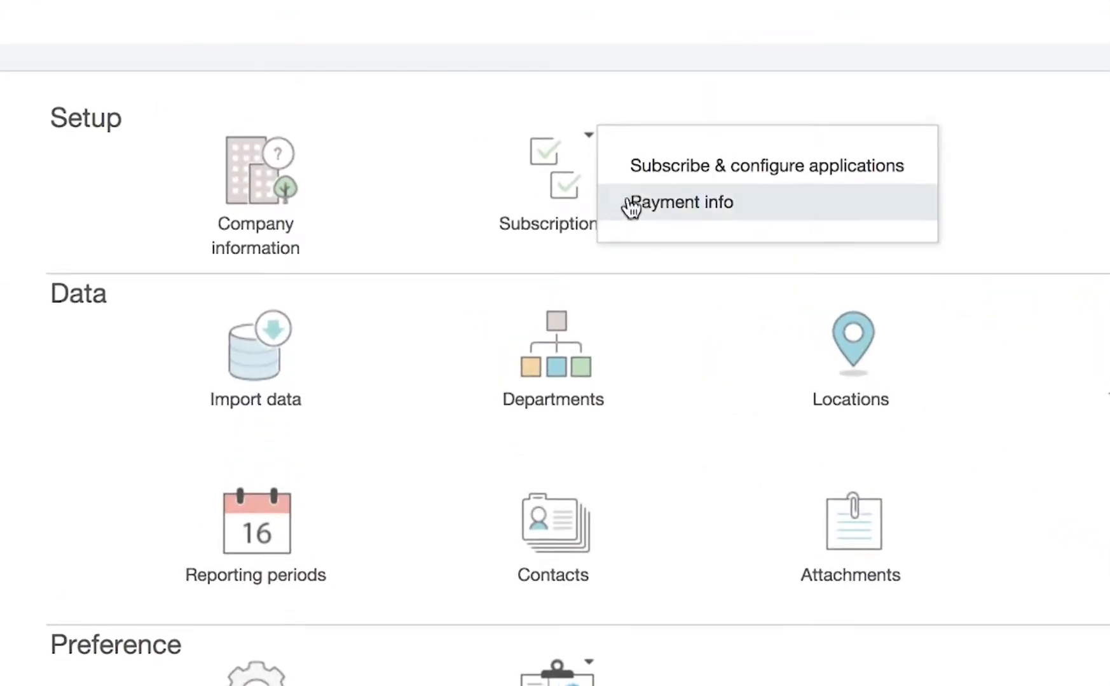
Step: From the subscriptions list, locate Avalara Tax and open its Configure settings
{"action": "left_click", "coordinate": [766, 165]}
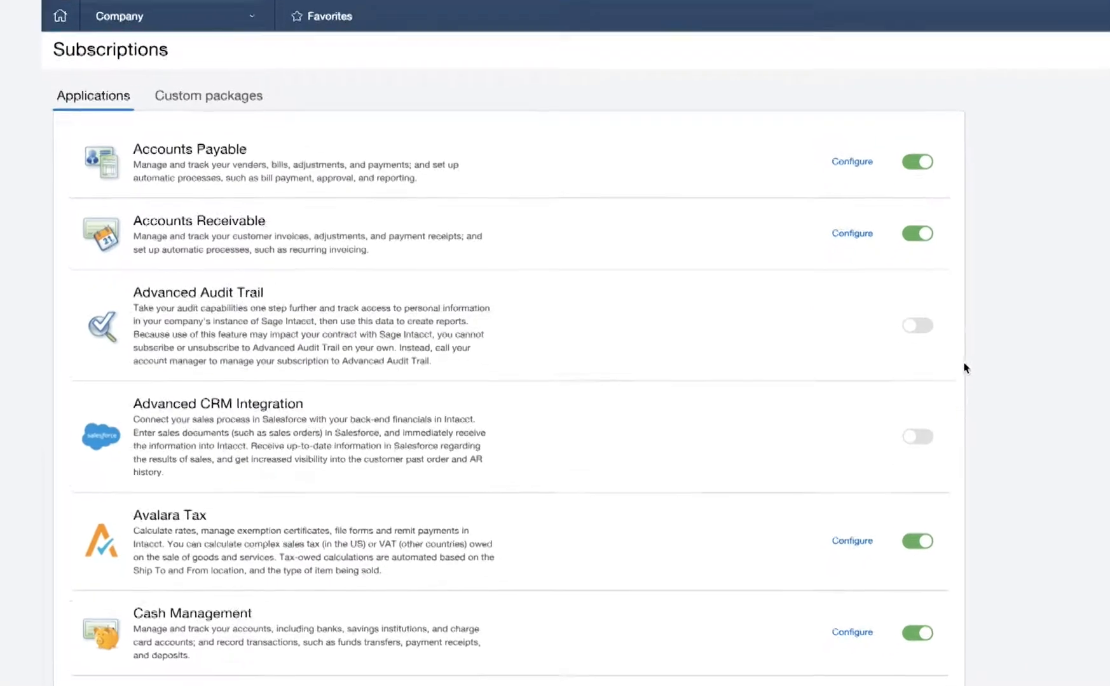
{"action": "scroll", "scroll_direction": "down", "scroll_amount": 3}
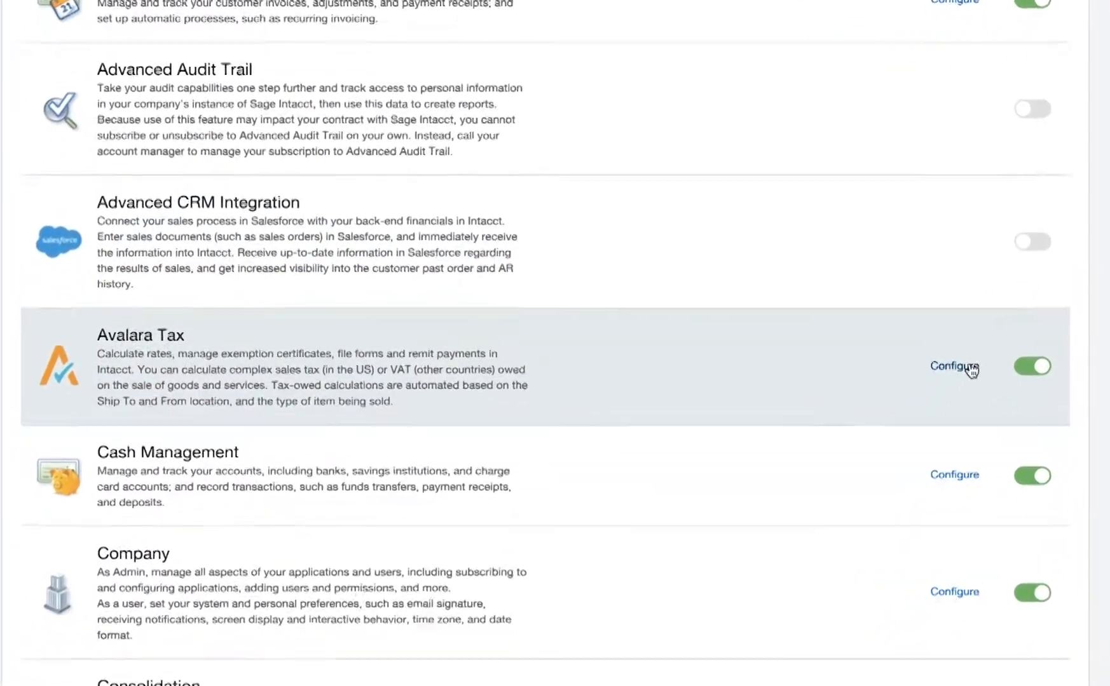
{"action": "left_click", "coordinate": [954, 366]}
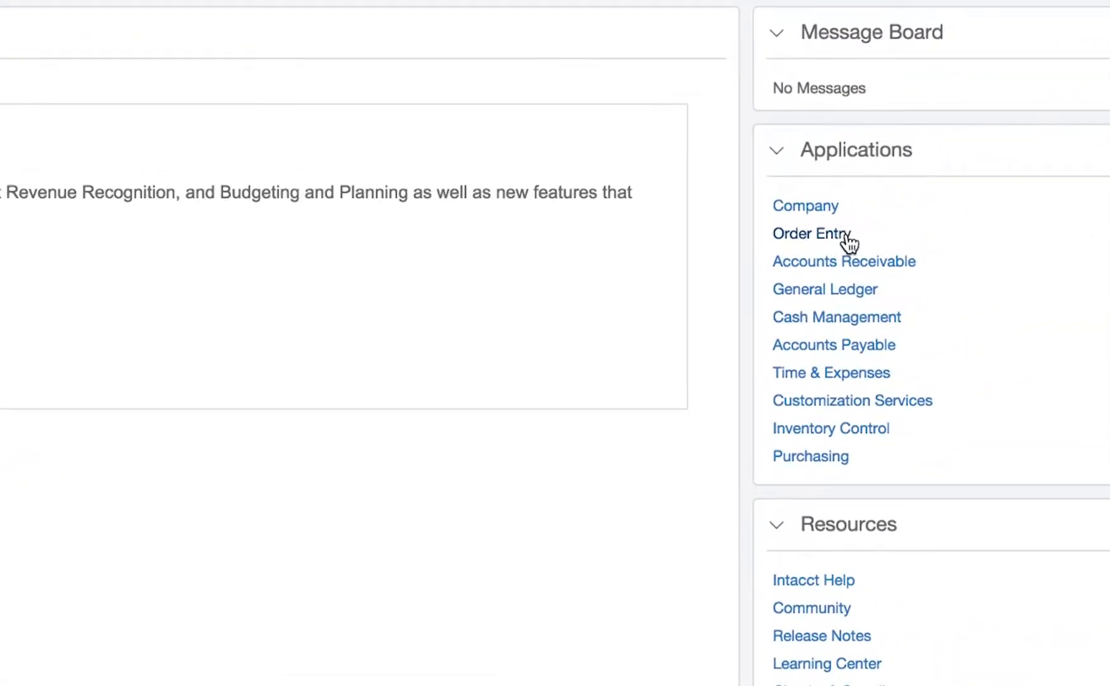
Step: In Order Entry, start a SMOG Net sales invoice with one hosted software line at 100.00 and calculate subtotals
{"action": "left_click", "coordinate": [812, 234]}
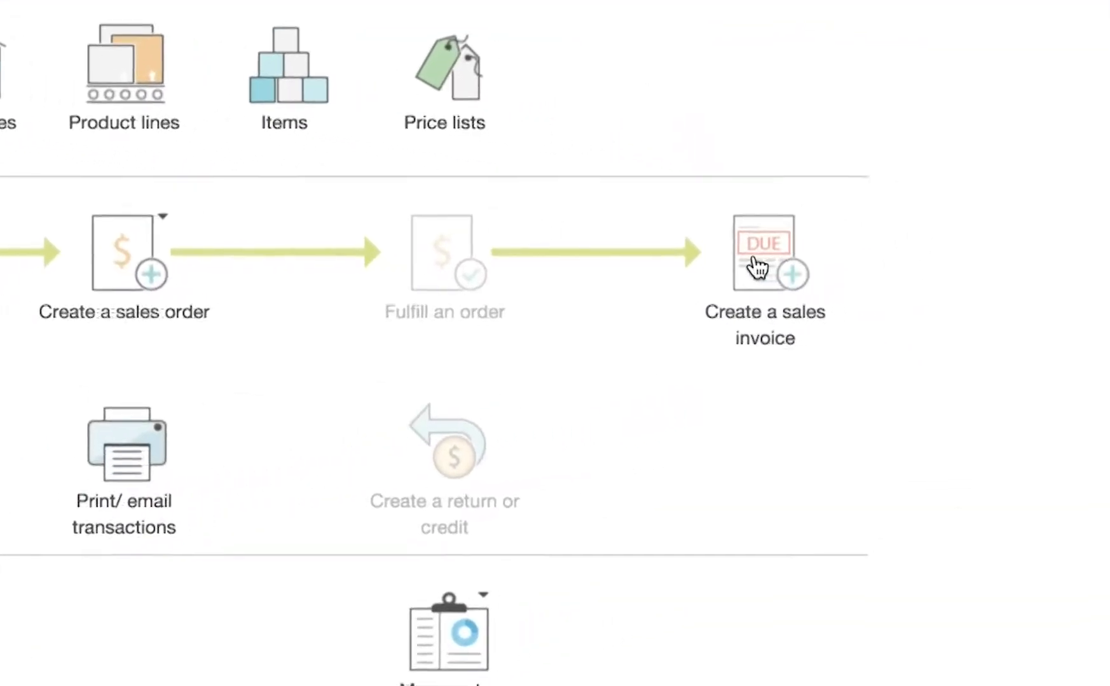
{"action": "left_click", "coordinate": [762, 252]}
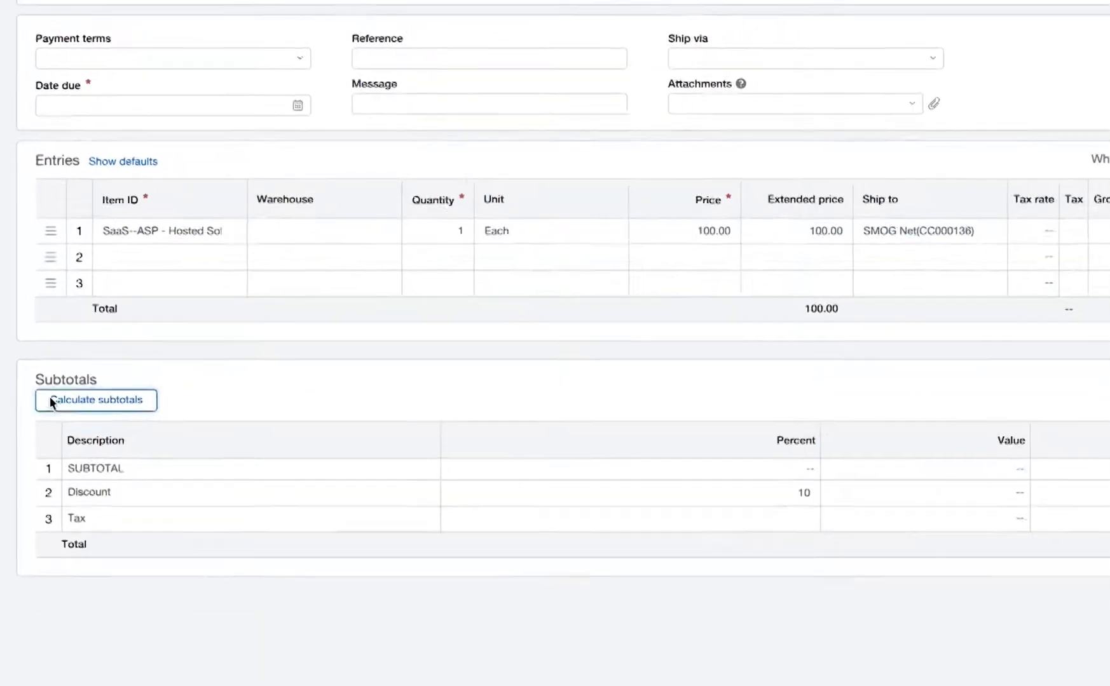
{"action": "left_click", "coordinate": [95, 400]}
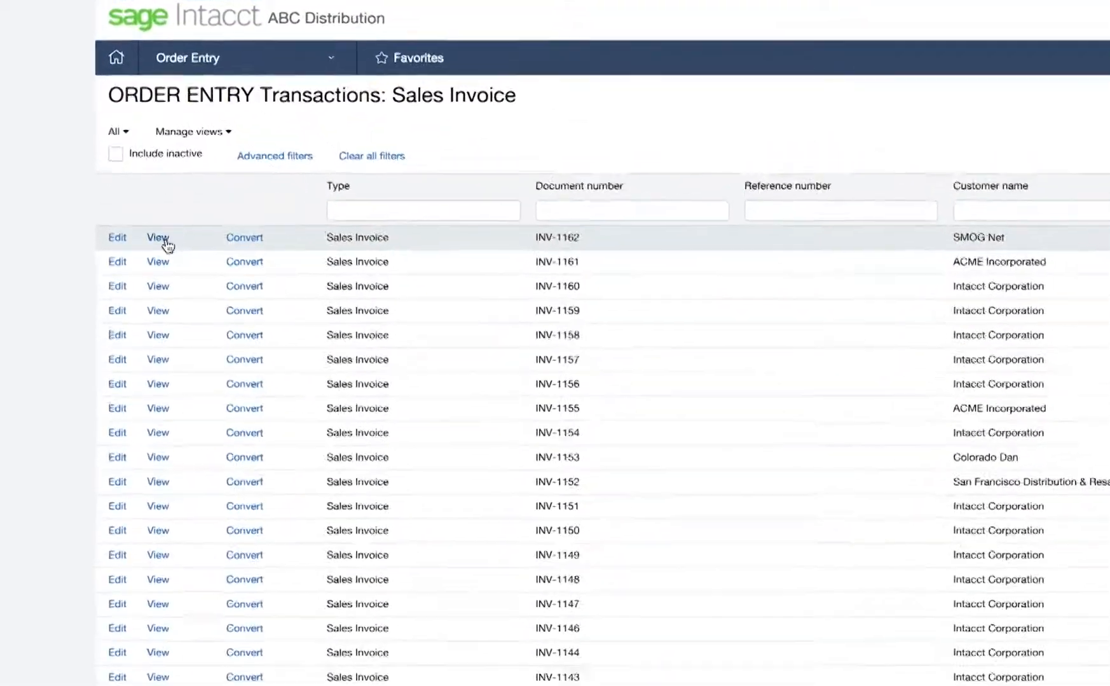
Step: View INV-1162 and show its line details: 3.29 Colorado/Denver tax, 93.29 total
{"action": "left_click", "coordinate": [158, 236]}
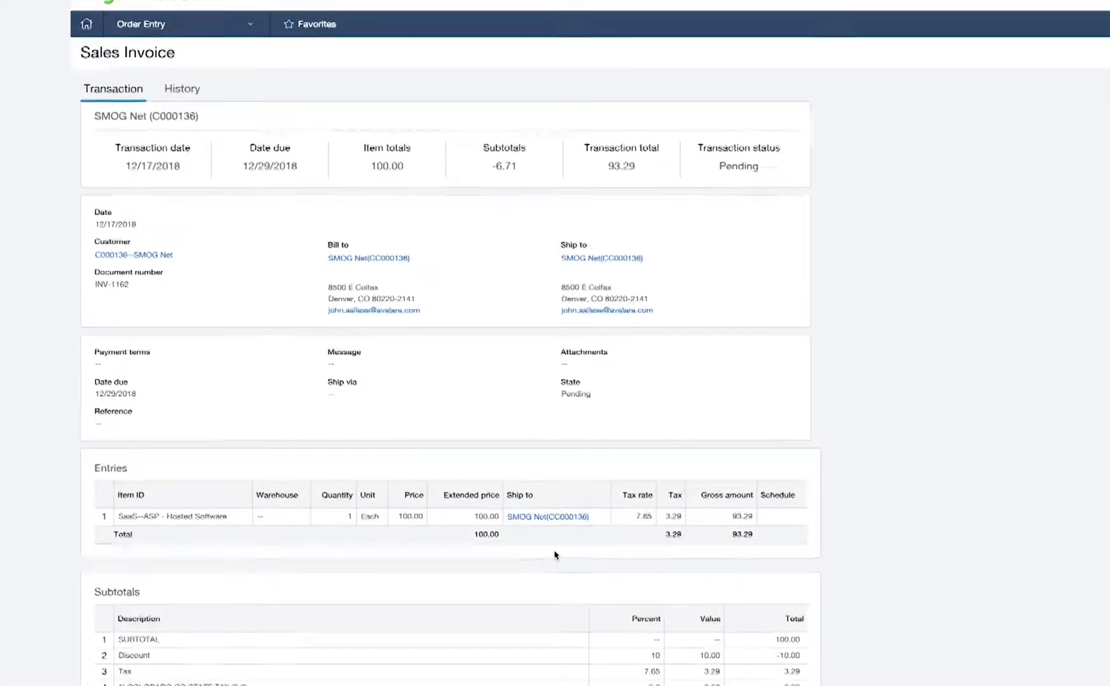
{"action": "scroll", "scroll_direction": "down", "scroll_amount": 3}
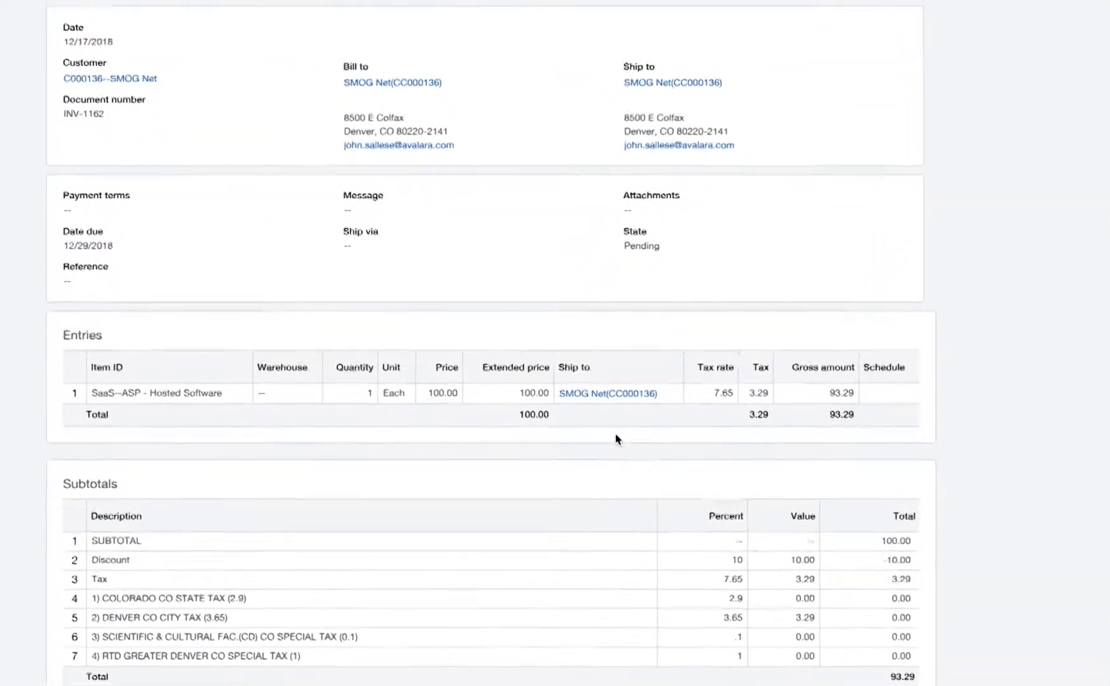
{"action": "scroll", "scroll_direction": "down", "scroll_amount": 3}
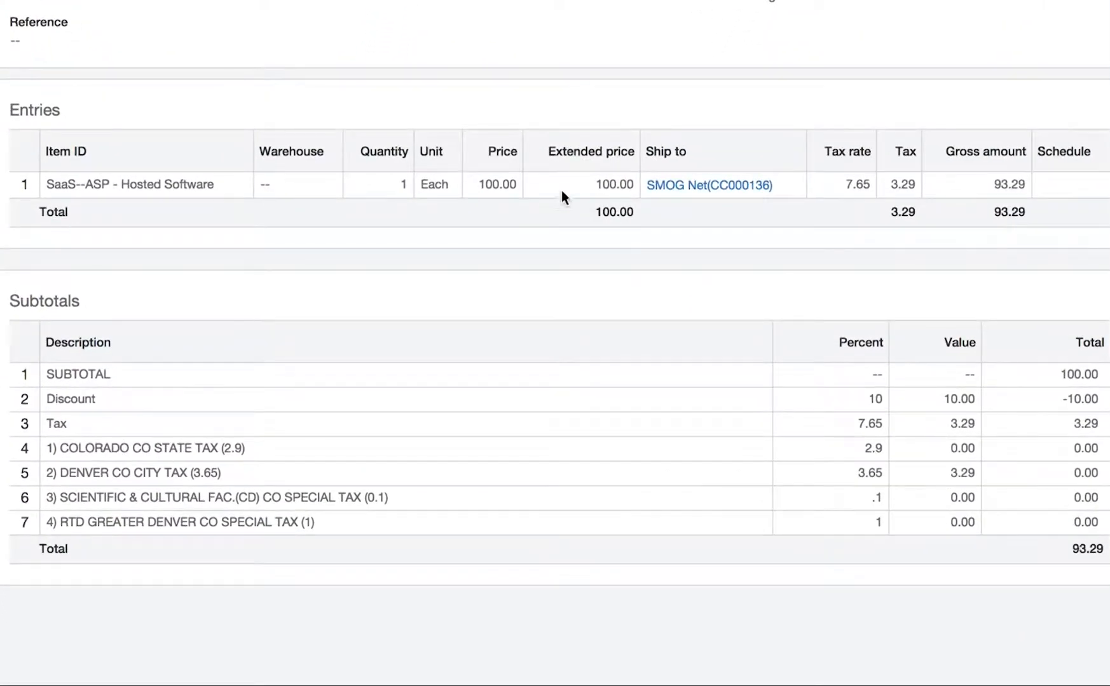
{"action": "mouse_move", "coordinate": [563, 198]}
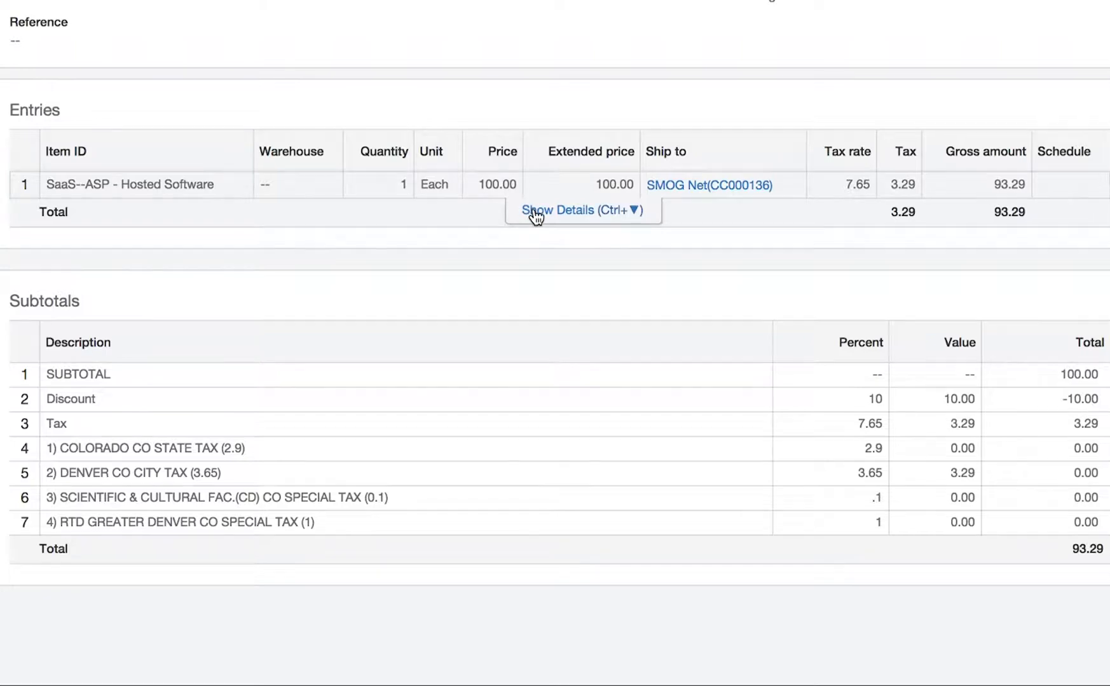
{"action": "left_click", "coordinate": [582, 210]}
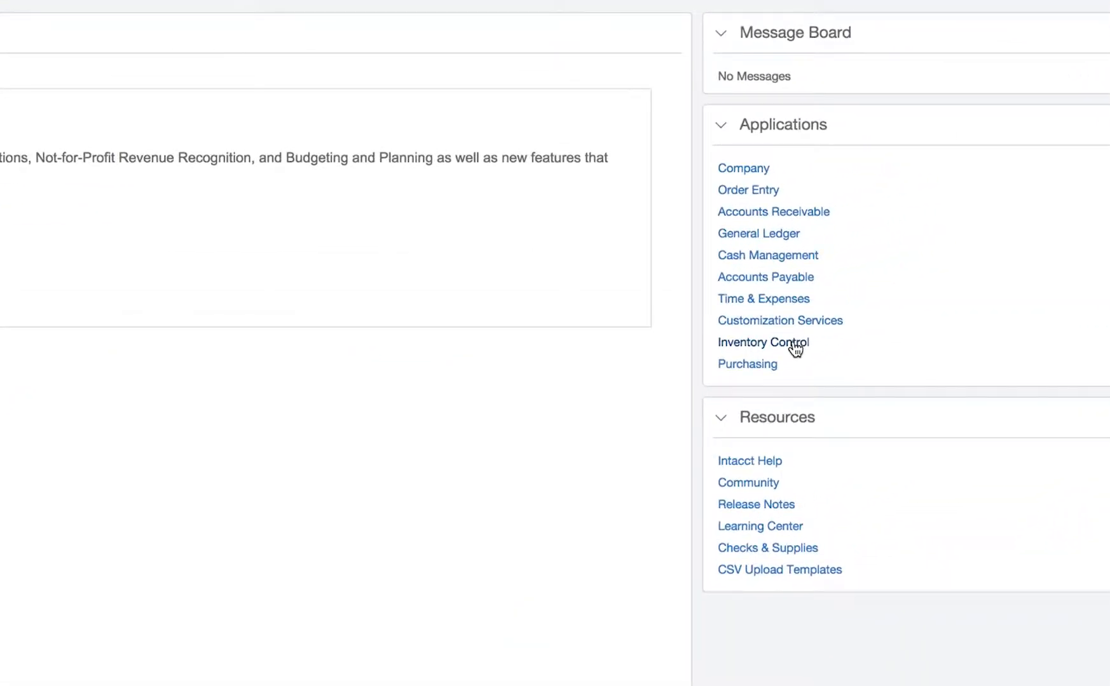
Step: In Inventory Control > Items, view the SaaS item and locate its Avalara tax code SW052000
{"action": "left_click", "coordinate": [763, 342]}
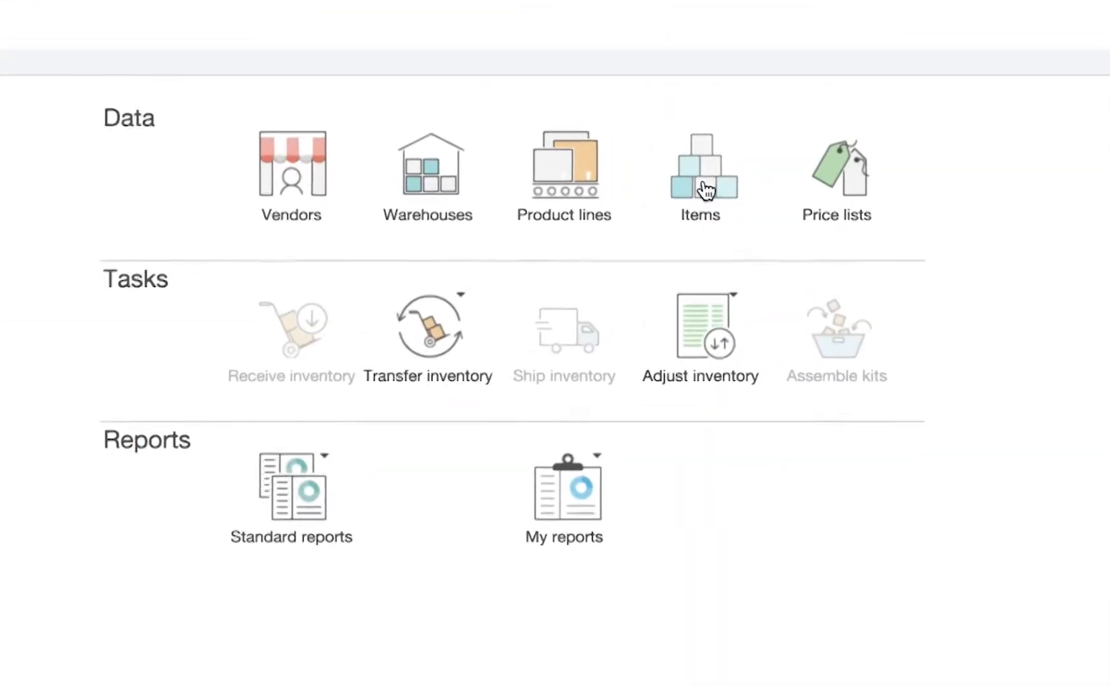
{"action": "left_click", "coordinate": [699, 171]}
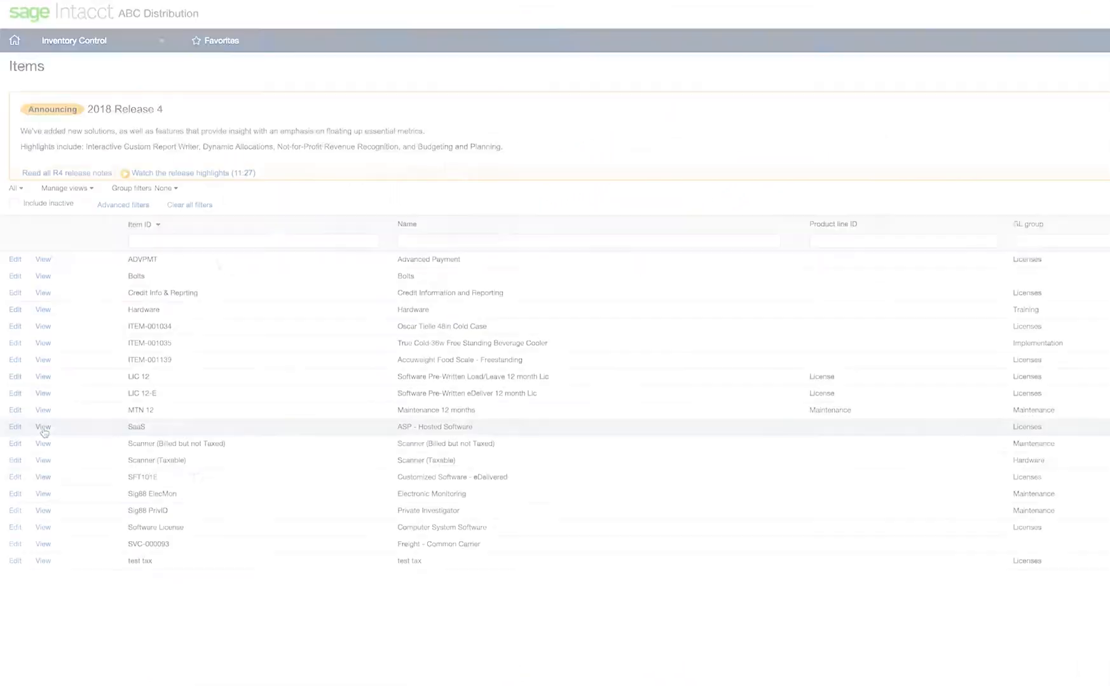
{"action": "scroll", "scroll_direction": "down", "scroll_amount": 3}
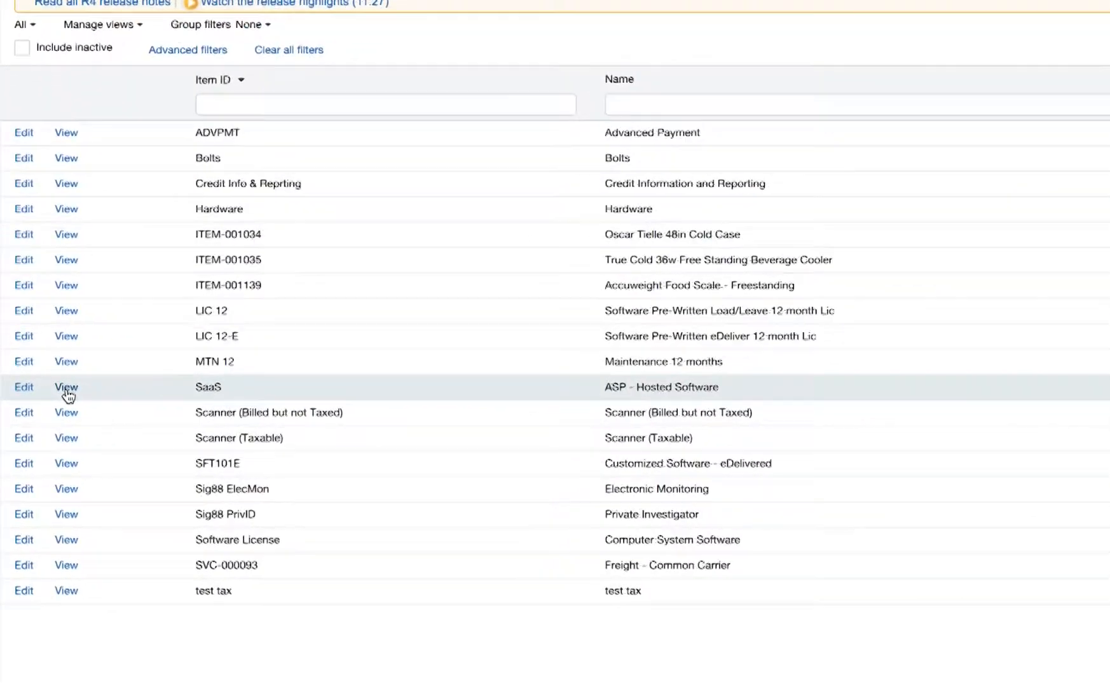
{"action": "left_click", "coordinate": [65, 388]}
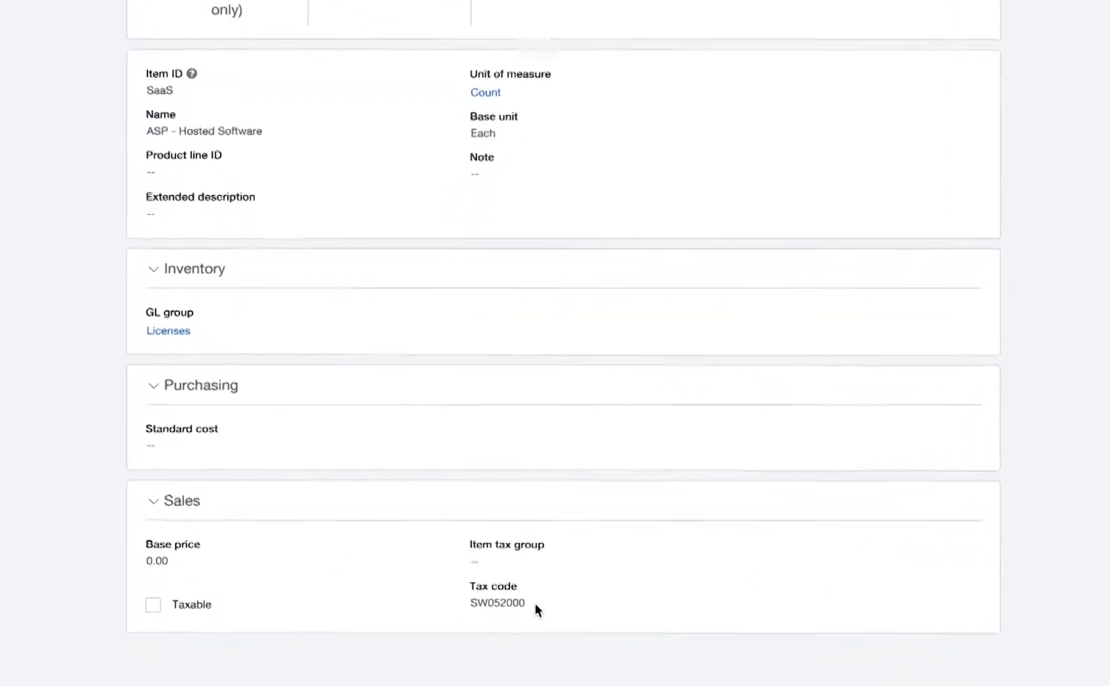
{"action": "scroll", "scroll_direction": "down", "scroll_amount": 3}
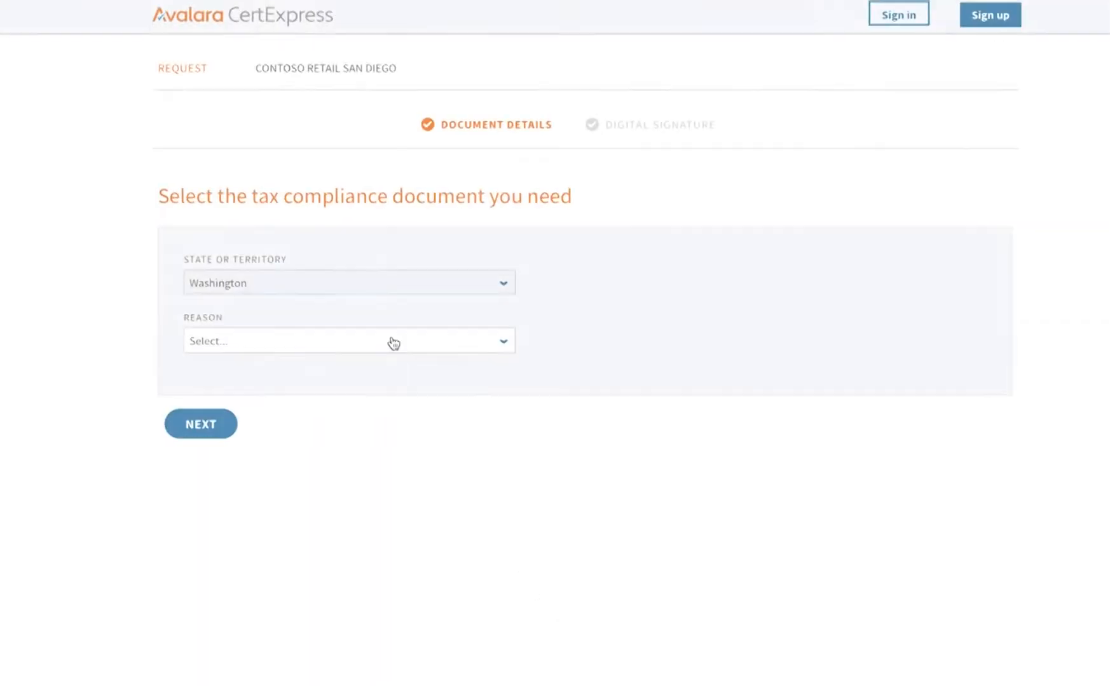
Step: Set the Washington certificate's exemption reason to RESALE and submit the signed certificate
{"action": "left_click", "coordinate": [348, 340]}
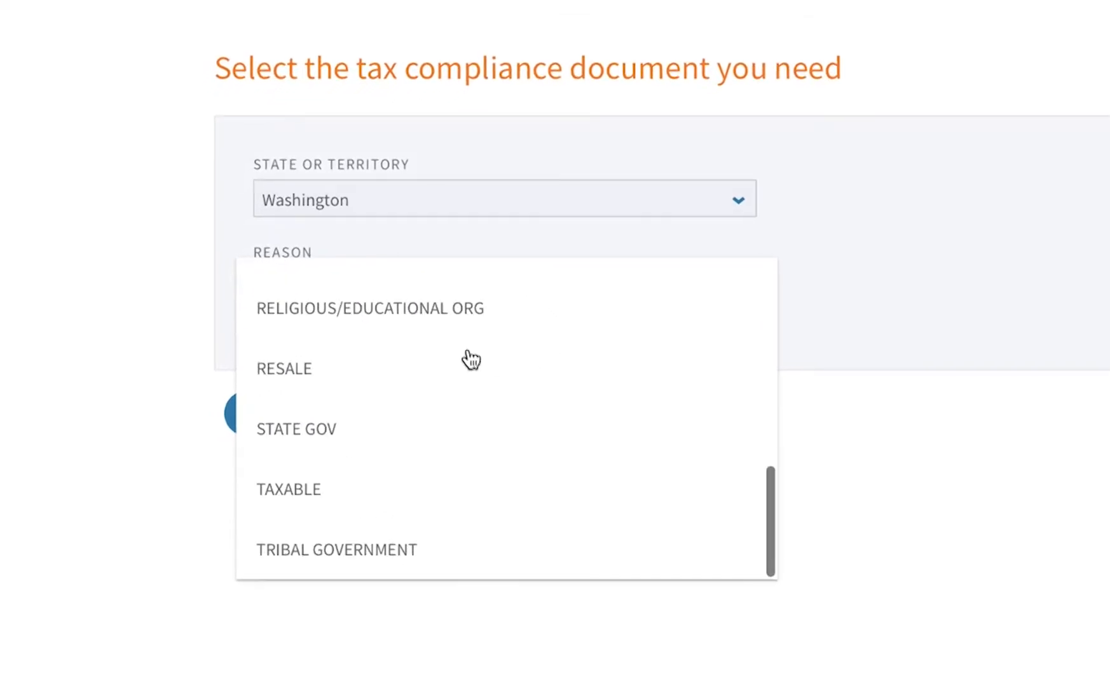
{"action": "left_click", "coordinate": [283, 369]}
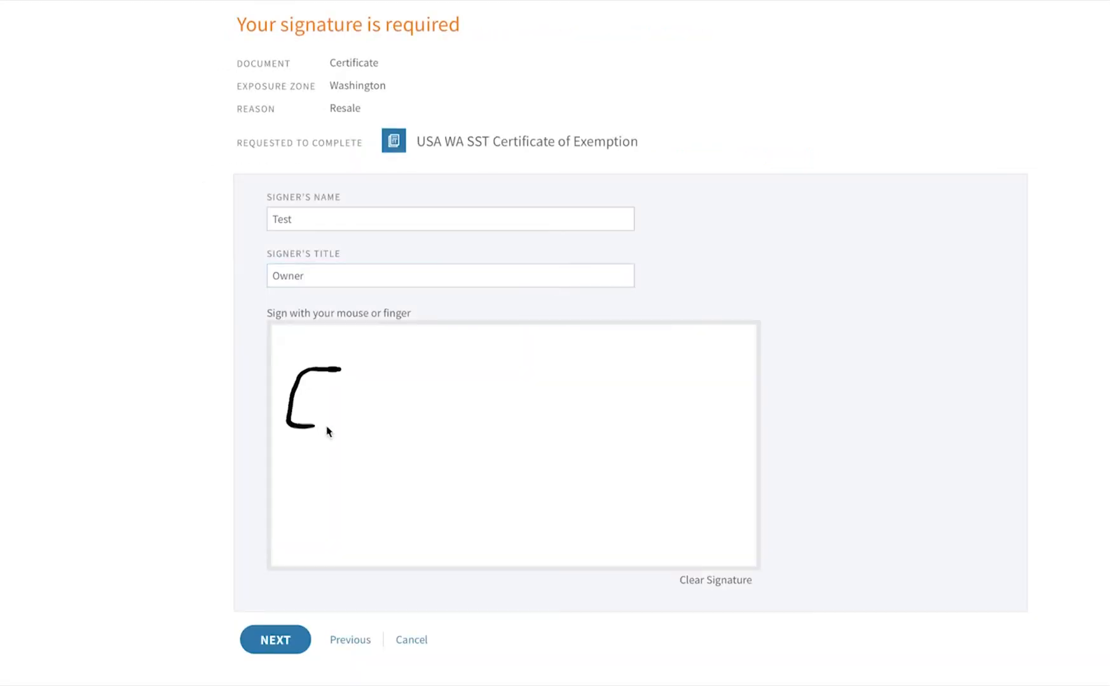
{"action": "left_click", "coordinate": [274, 640]}
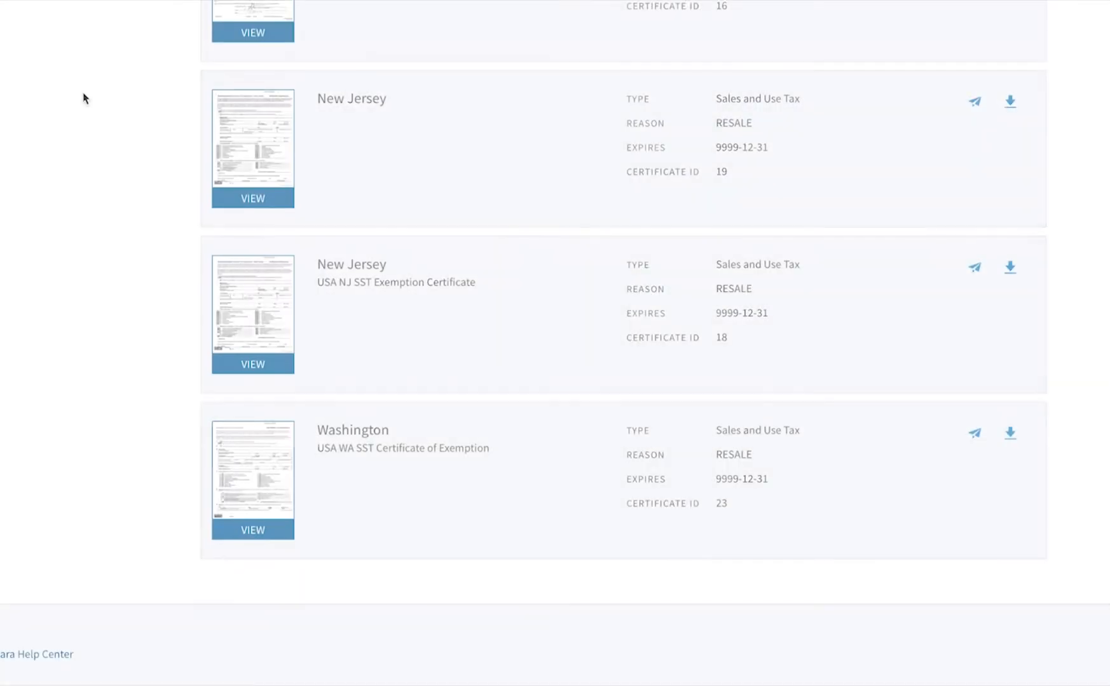
Step: Preview the finished Washington resale certificate, then close the preview
{"action": "left_click", "coordinate": [253, 529]}
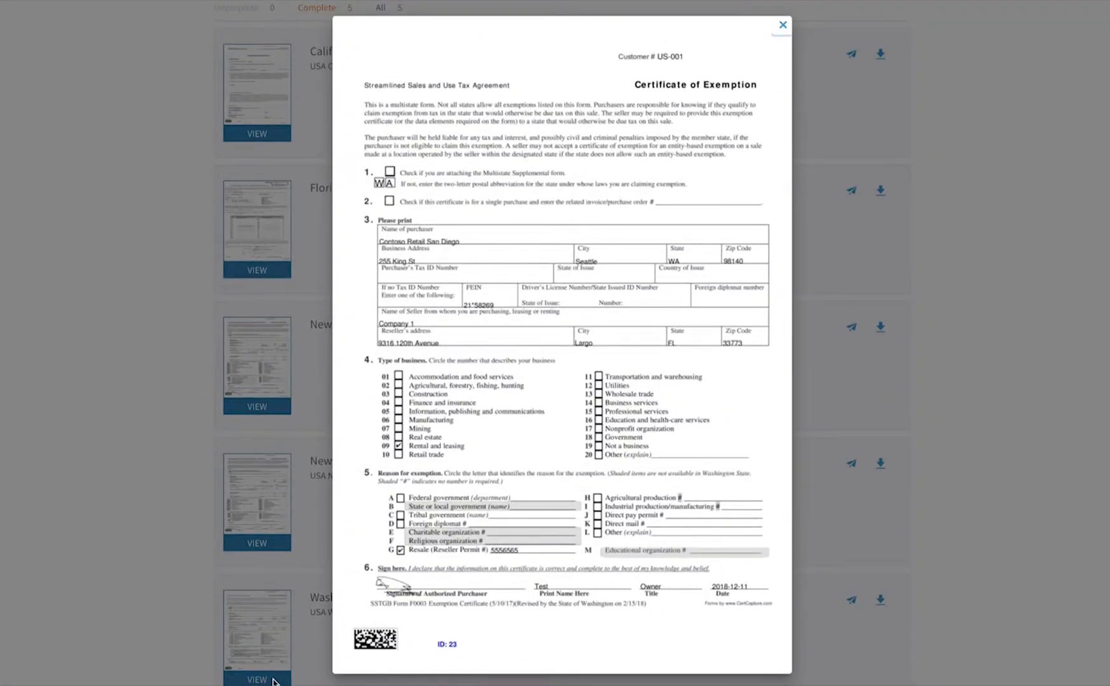
{"action": "left_click", "coordinate": [783, 24]}
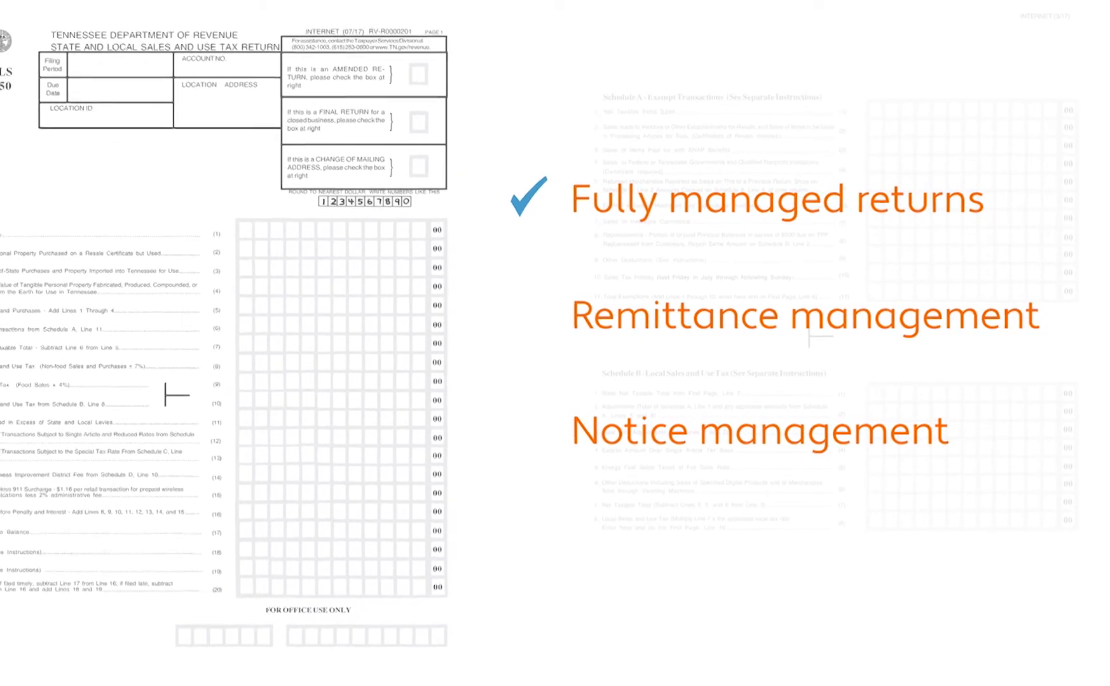